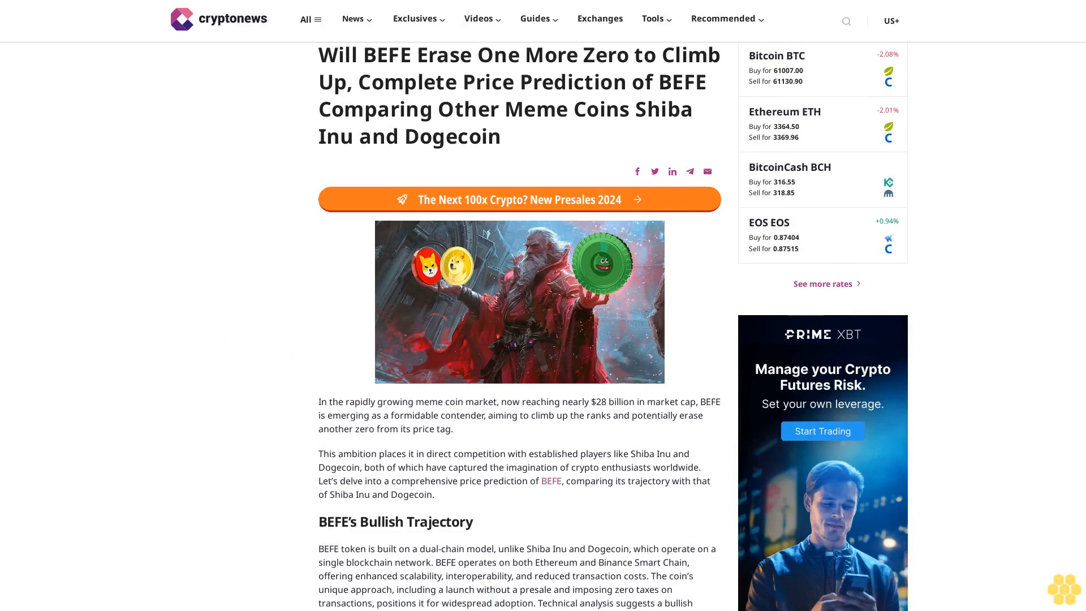
{"action": "scroll", "scroll_direction": "down", "scroll_amount": 3}
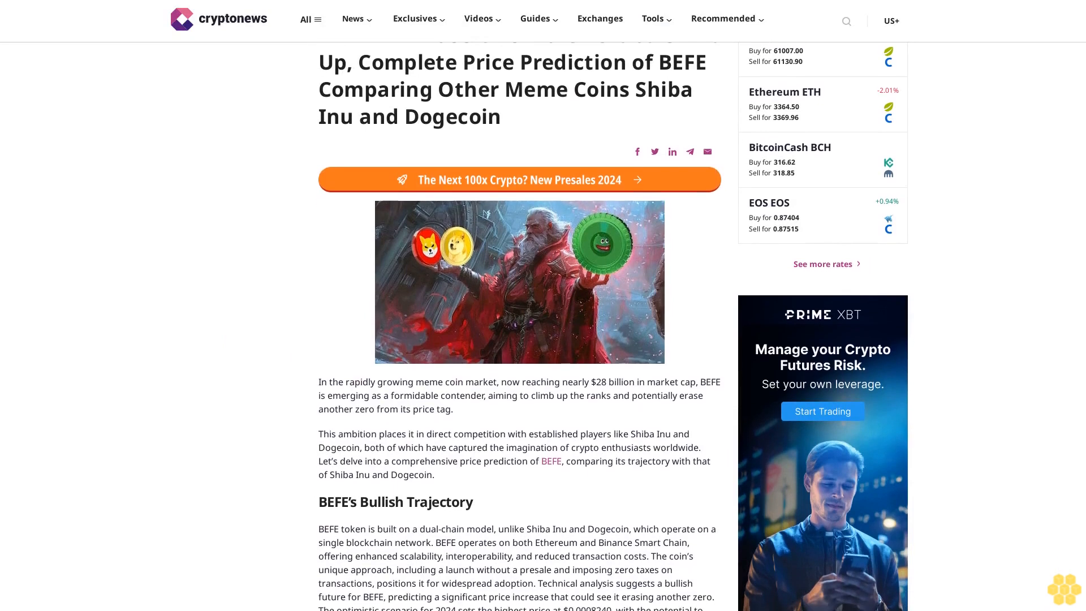
{"action": "scroll", "scroll_direction": "down", "scroll_amount": 3}
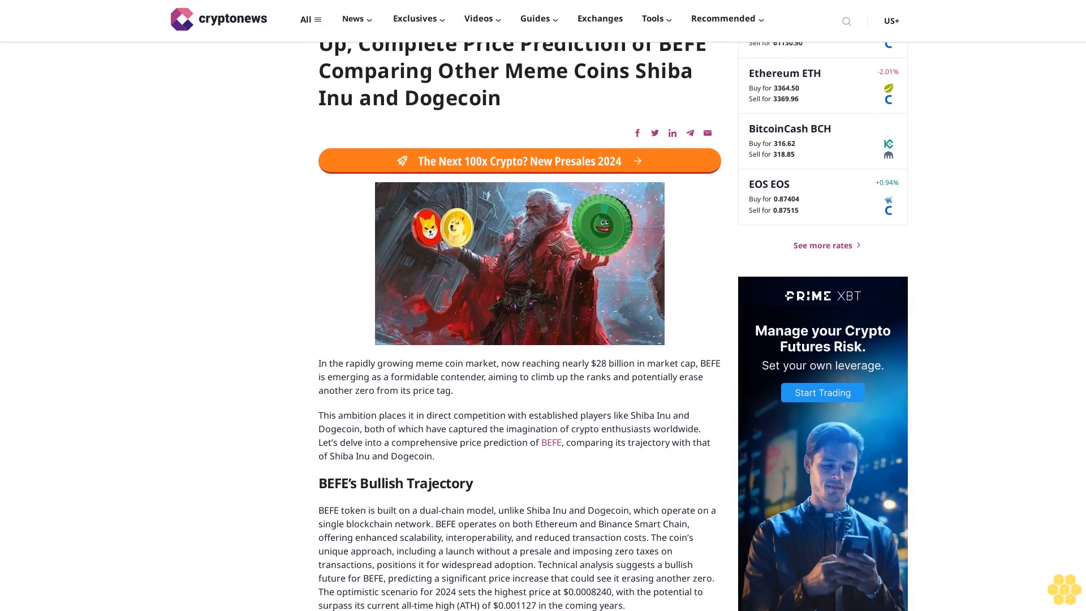
{"action": "scroll", "scroll_direction": "down", "scroll_amount": 3}
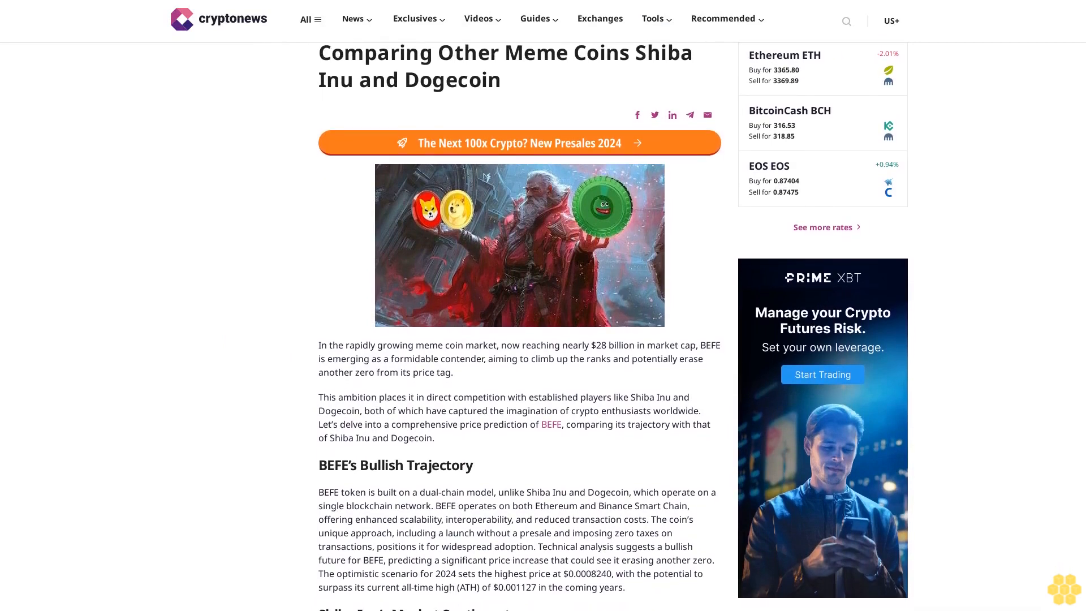
{"action": "scroll", "scroll_direction": "down", "scroll_amount": 3}
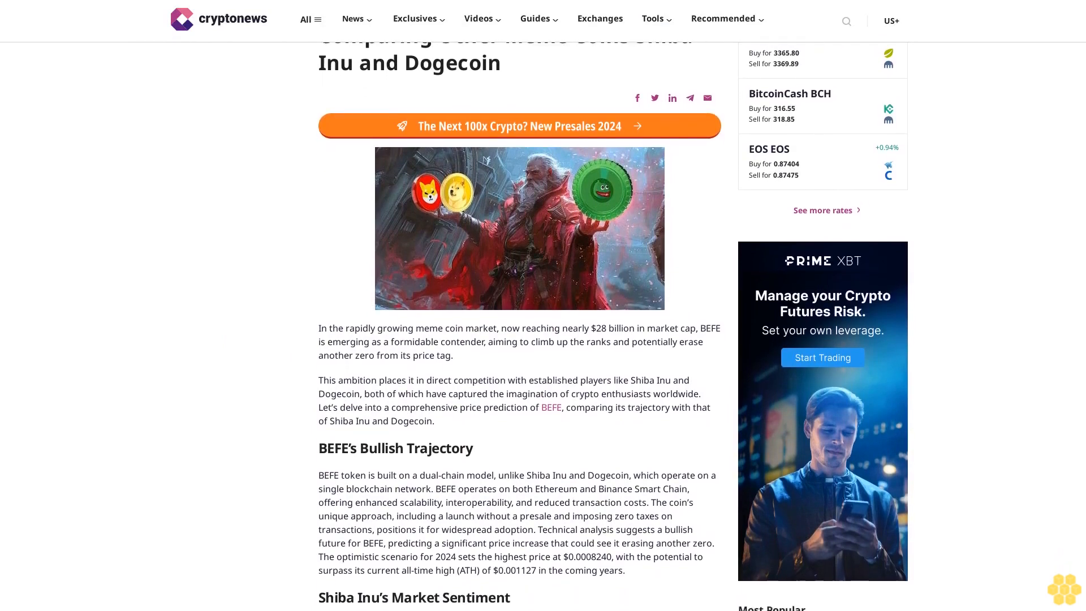
{"action": "scroll", "scroll_direction": "down", "scroll_amount": 3}
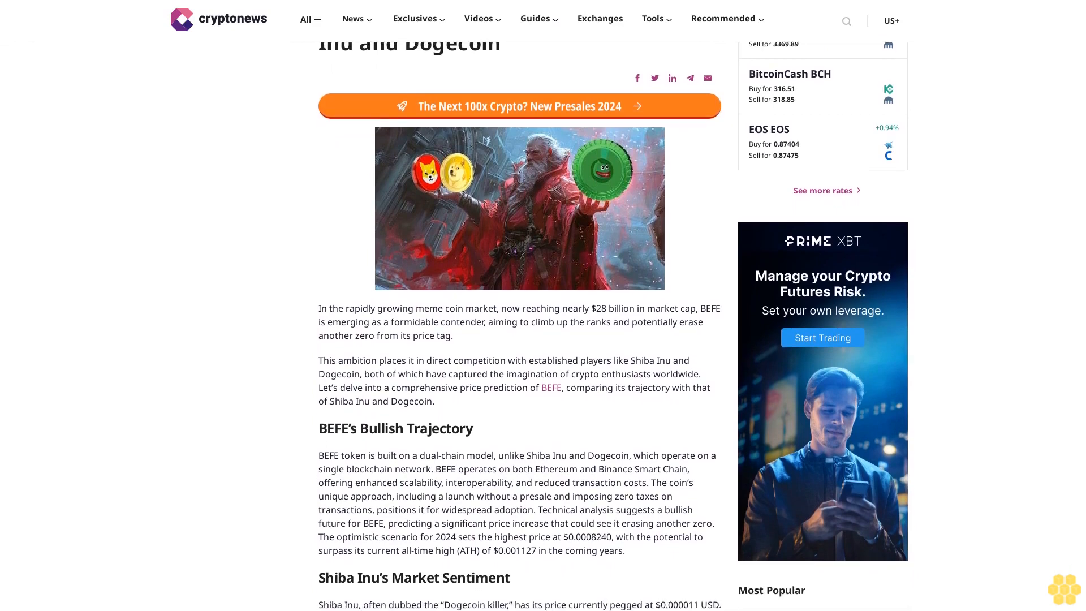
{"action": "scroll", "scroll_direction": "down", "scroll_amount": 3}
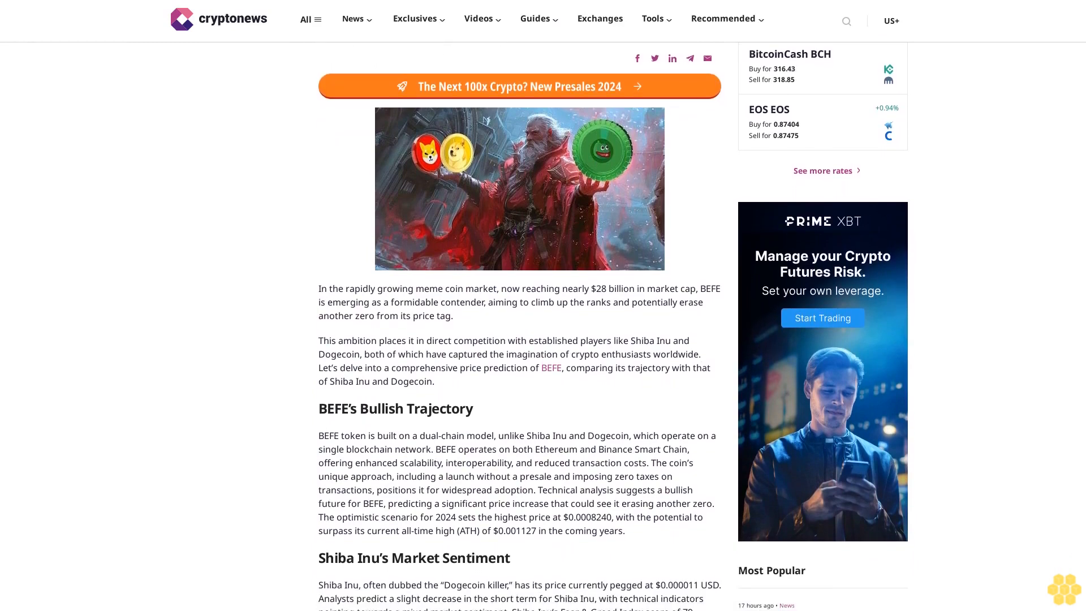
{"action": "scroll", "scroll_direction": "down", "scroll_amount": 3}
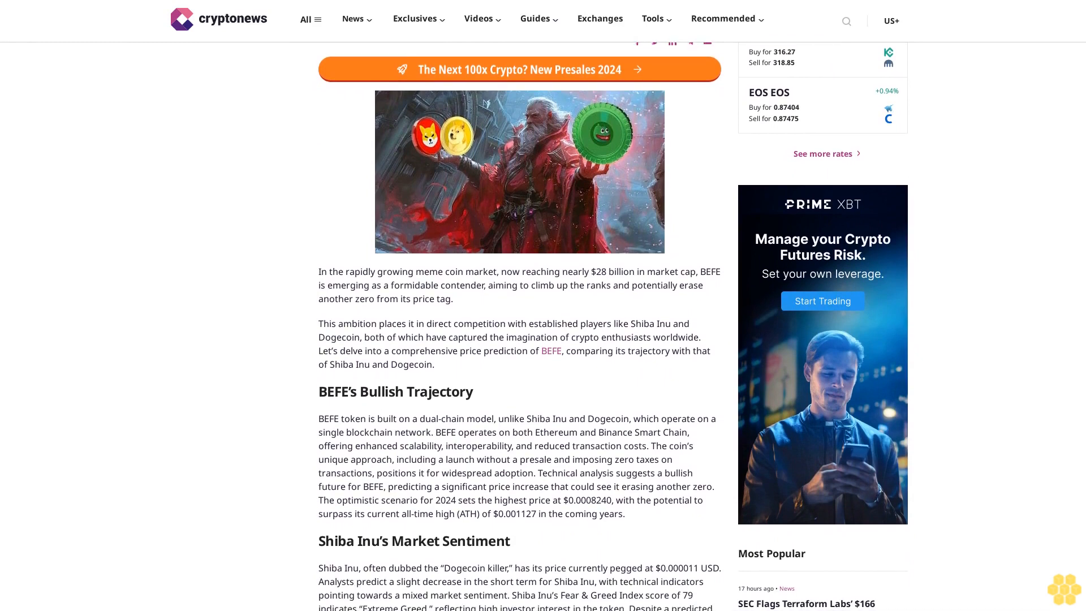
{"action": "scroll", "scroll_direction": "down", "scroll_amount": 3}
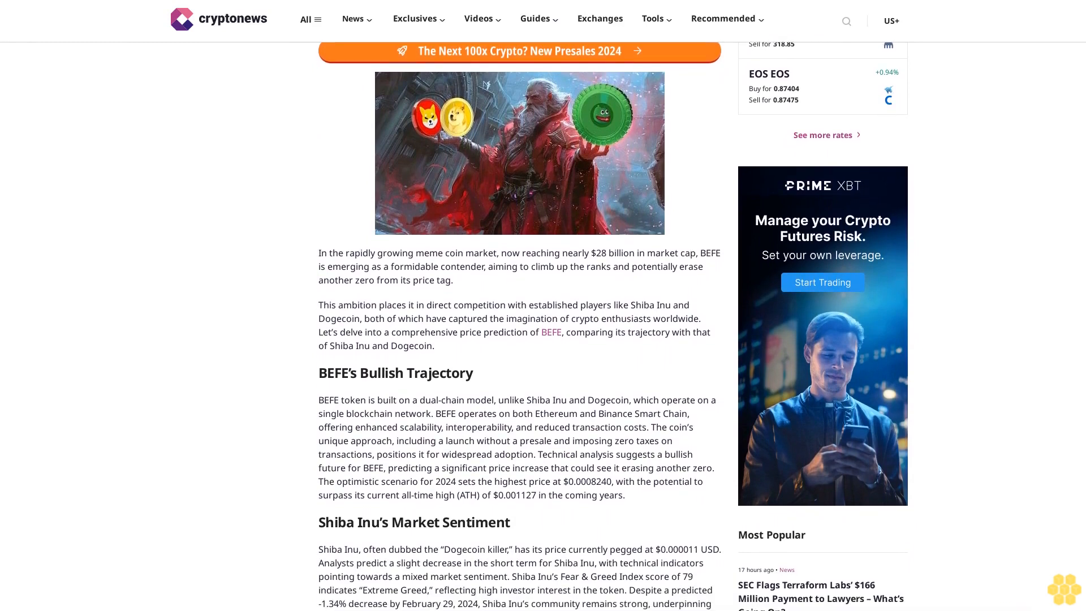
{"action": "scroll", "scroll_direction": "down", "scroll_amount": 3}
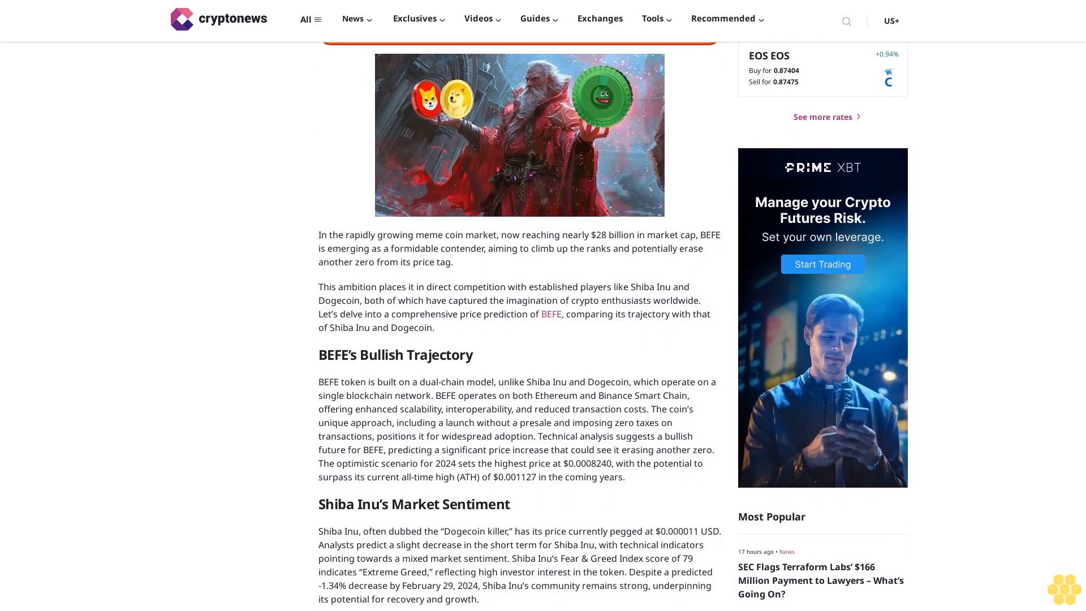
{"action": "scroll", "scroll_direction": "down", "scroll_amount": 3}
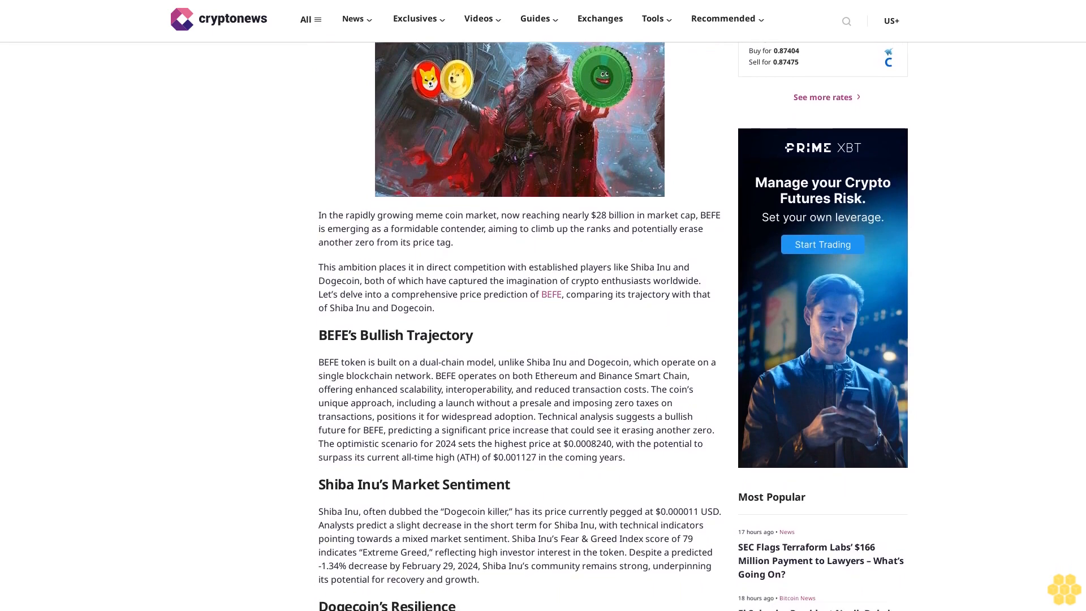
{"action": "scroll", "scroll_direction": "down", "scroll_amount": 3}
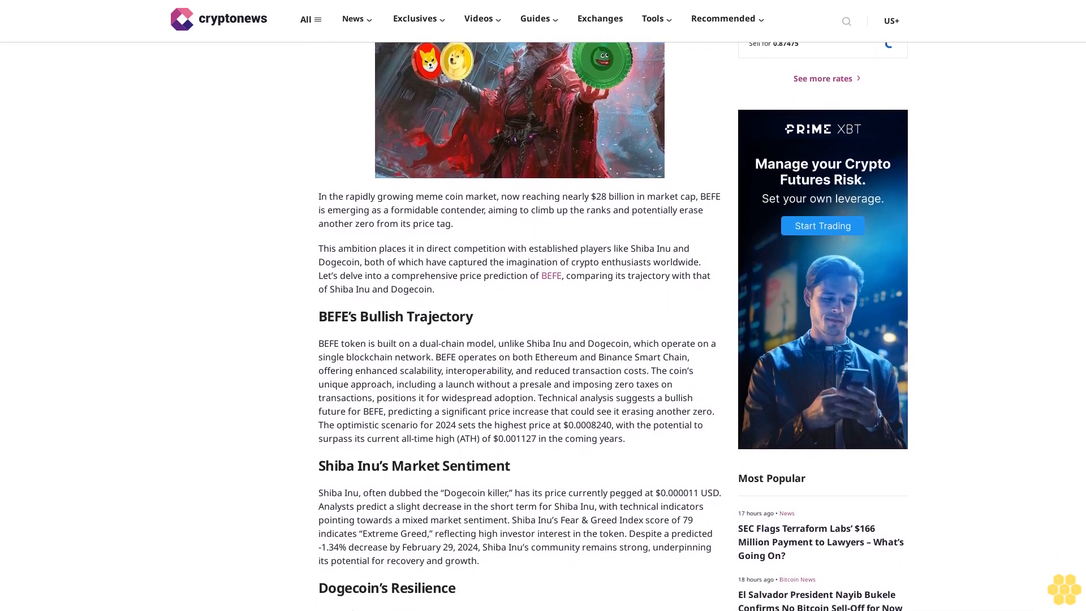
{"action": "scroll", "scroll_direction": "down", "scroll_amount": 3}
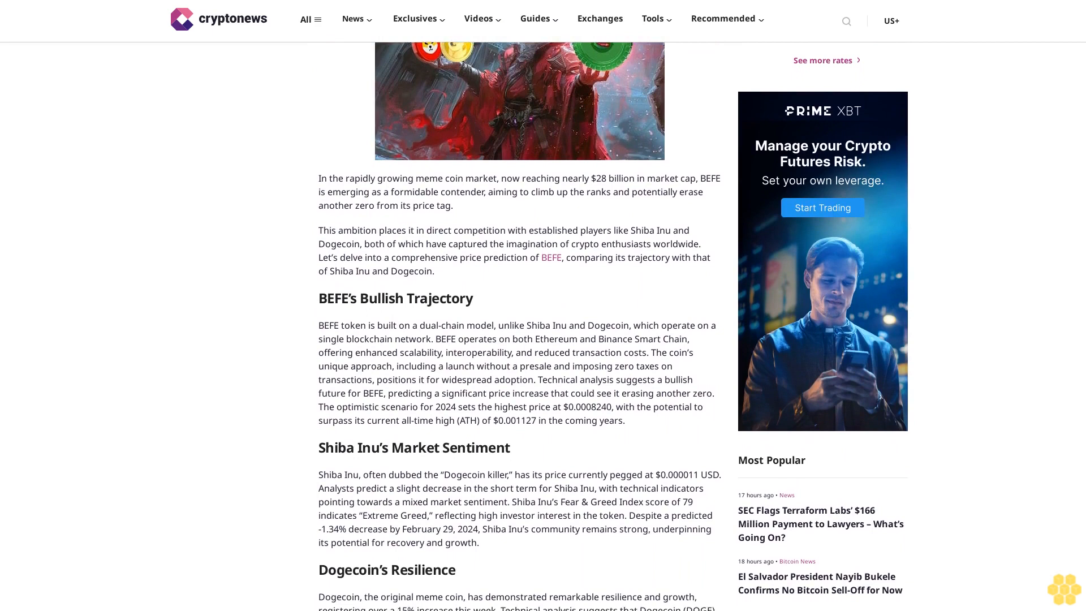
{"action": "scroll", "scroll_direction": "down", "scroll_amount": 3}
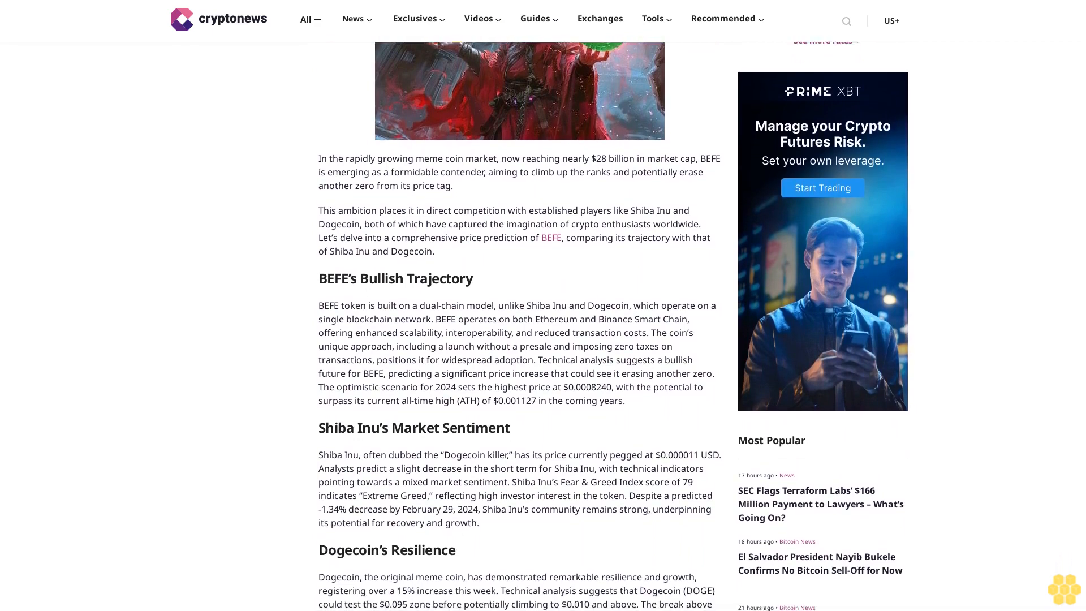
{"action": "scroll", "scroll_direction": "down", "scroll_amount": 3}
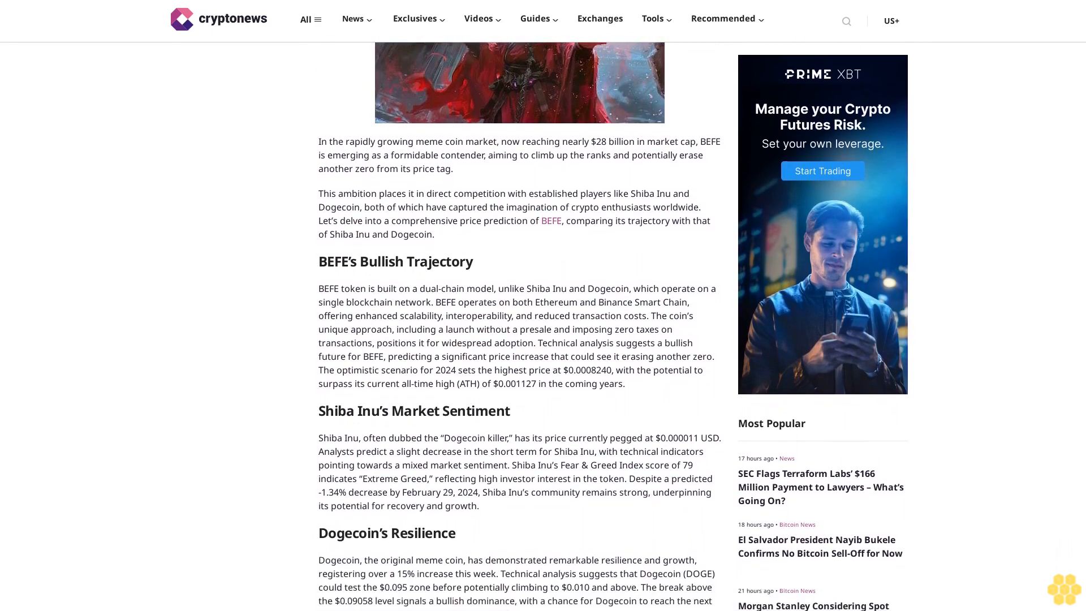
{"action": "scroll", "scroll_direction": "down", "scroll_amount": 3}
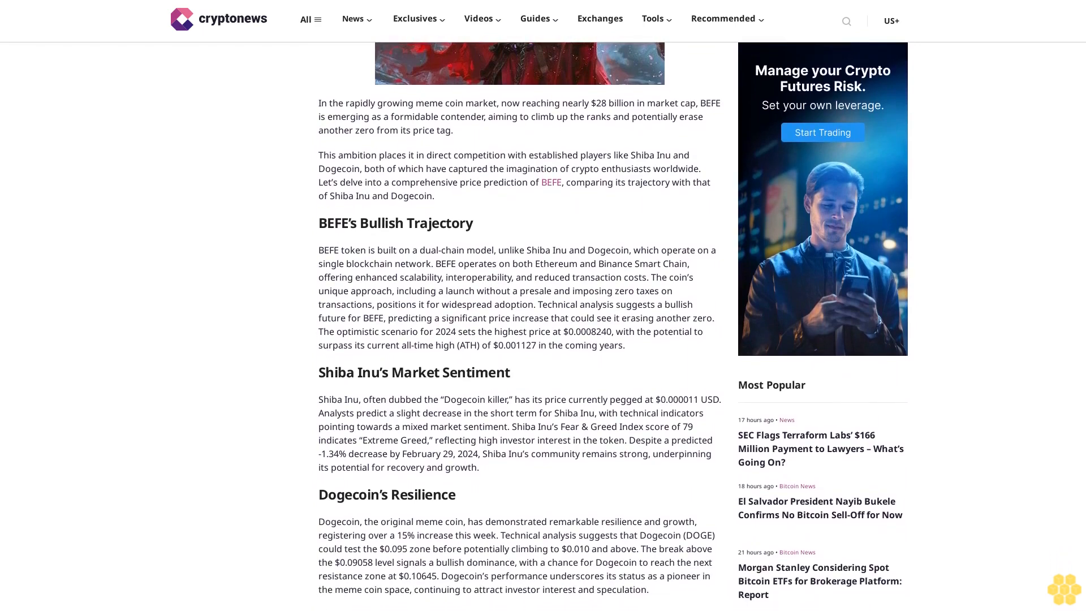
{"action": "scroll", "scroll_direction": "down", "scroll_amount": 3}
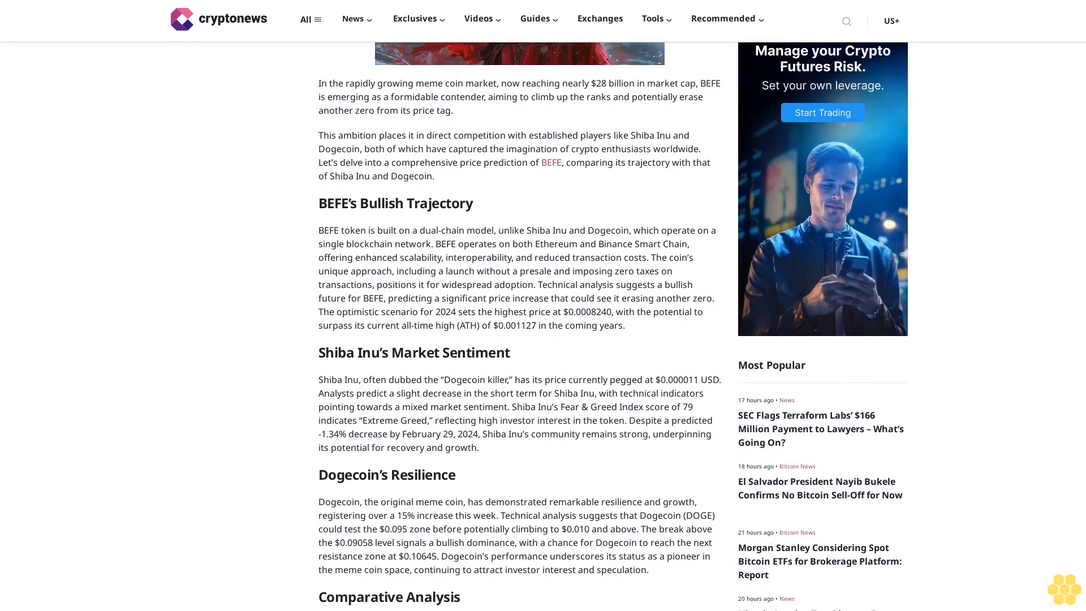
{"action": "scroll", "scroll_direction": "down", "scroll_amount": 3}
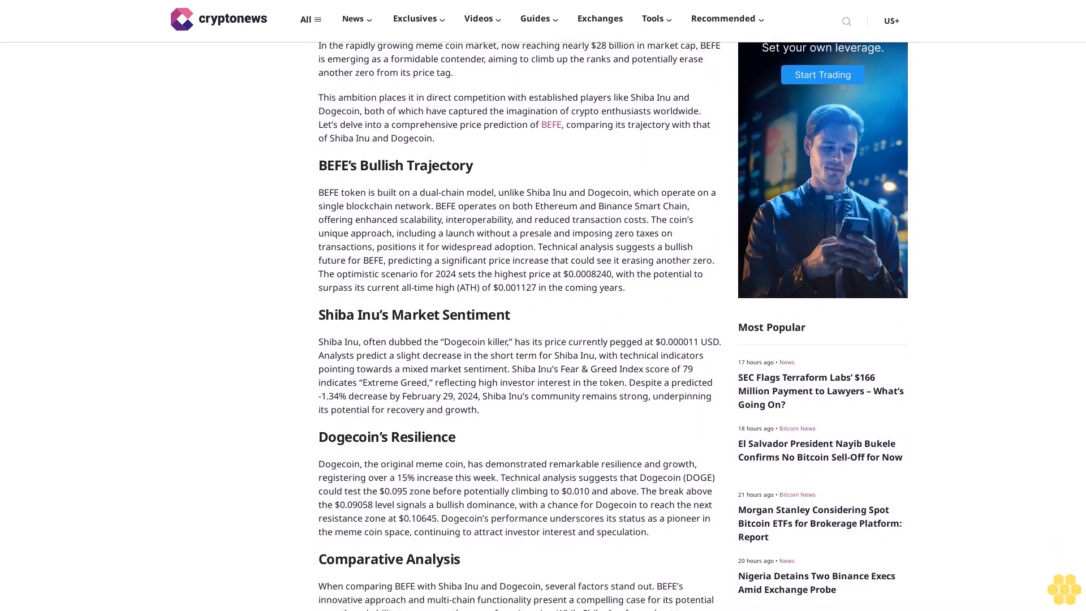
{"action": "scroll", "scroll_direction": "down", "scroll_amount": 3}
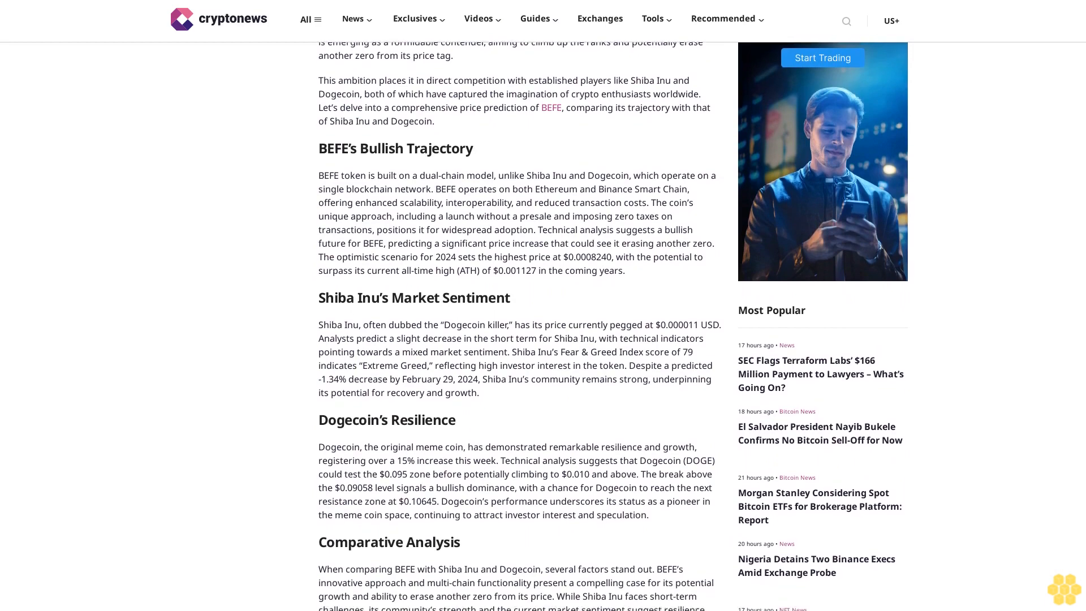
{"action": "scroll", "scroll_direction": "down", "scroll_amount": 3}
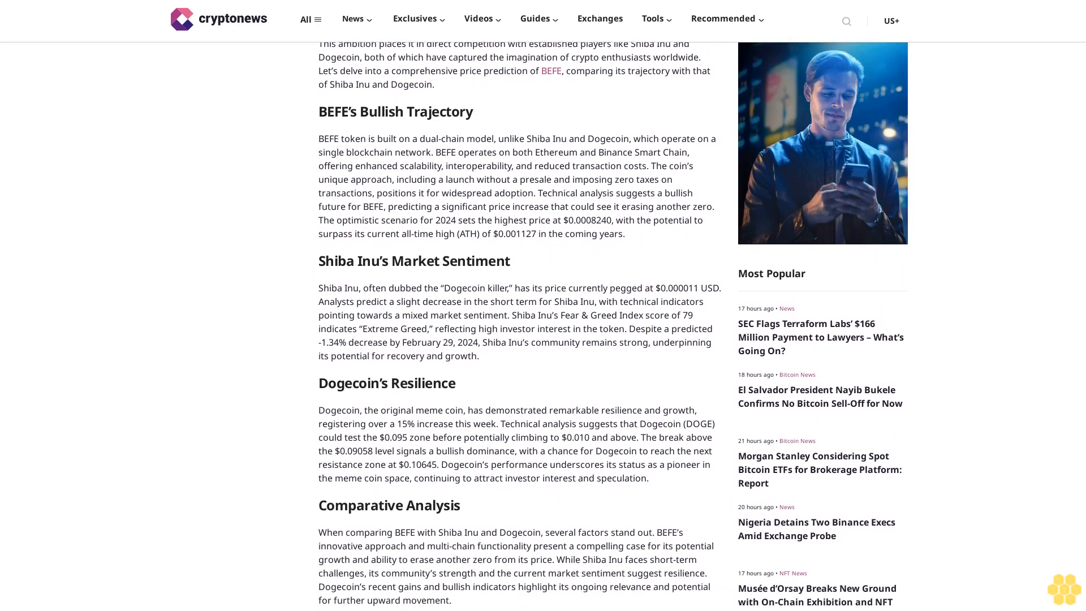
{"action": "scroll", "scroll_direction": "down", "scroll_amount": 3}
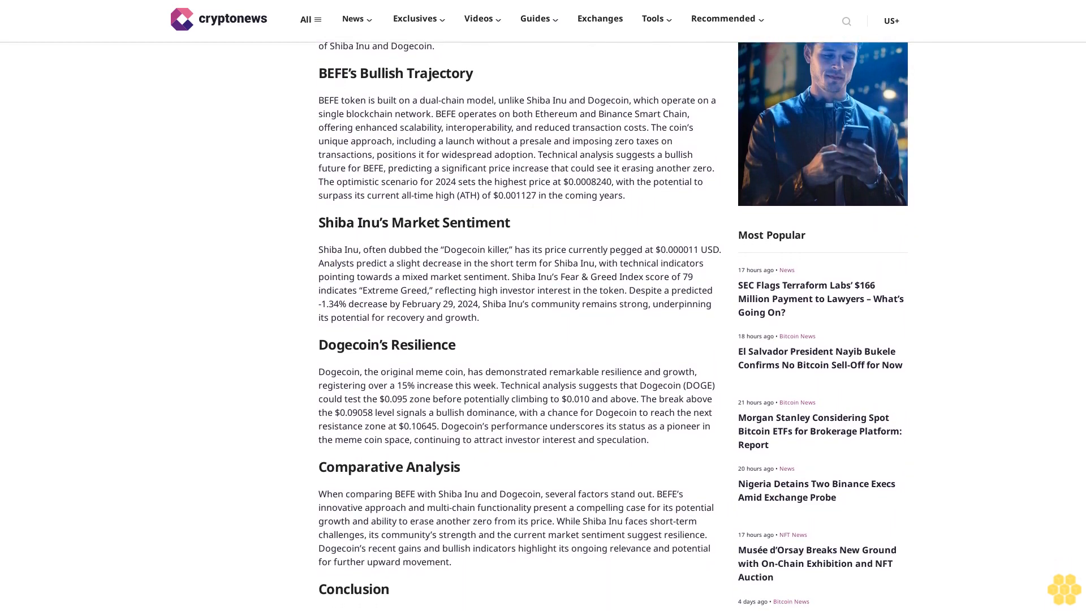
{"action": "scroll", "scroll_direction": "down", "scroll_amount": 3}
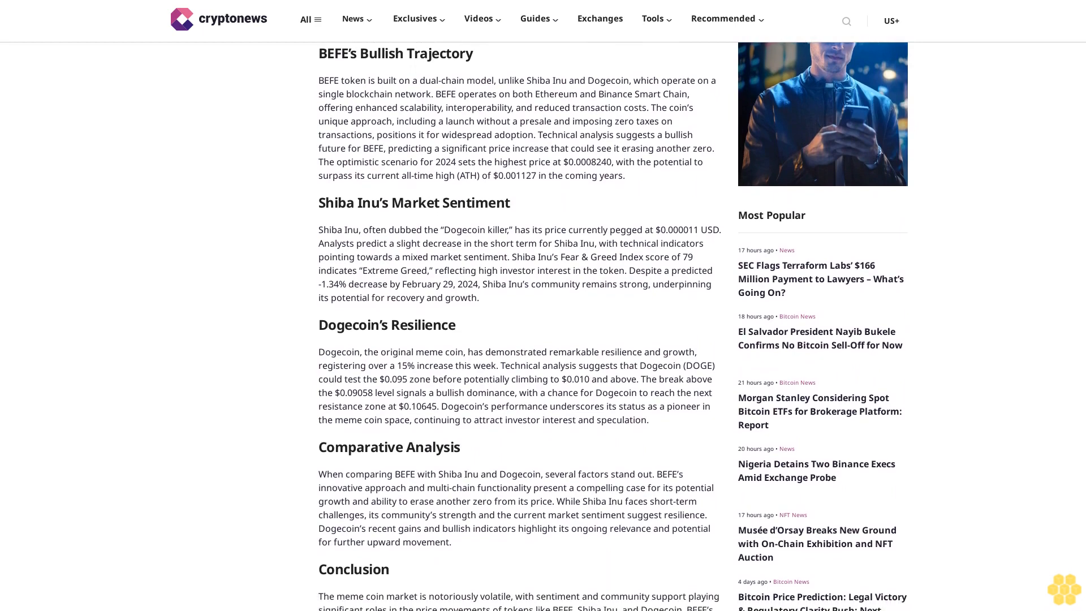
{"action": "scroll", "scroll_direction": "down", "scroll_amount": 3}
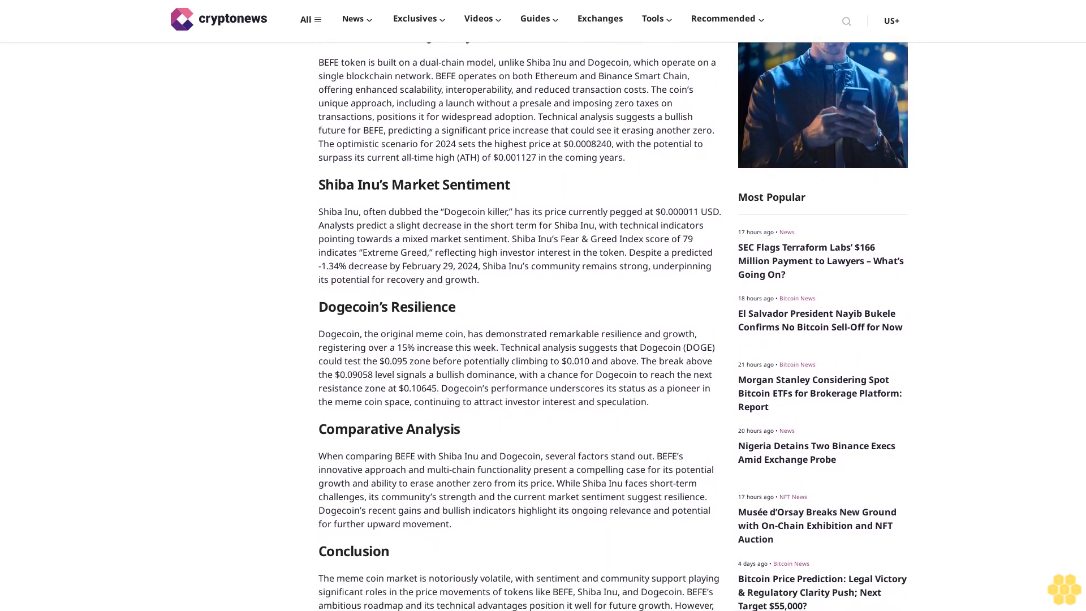
{"action": "scroll", "scroll_direction": "down", "scroll_amount": 3}
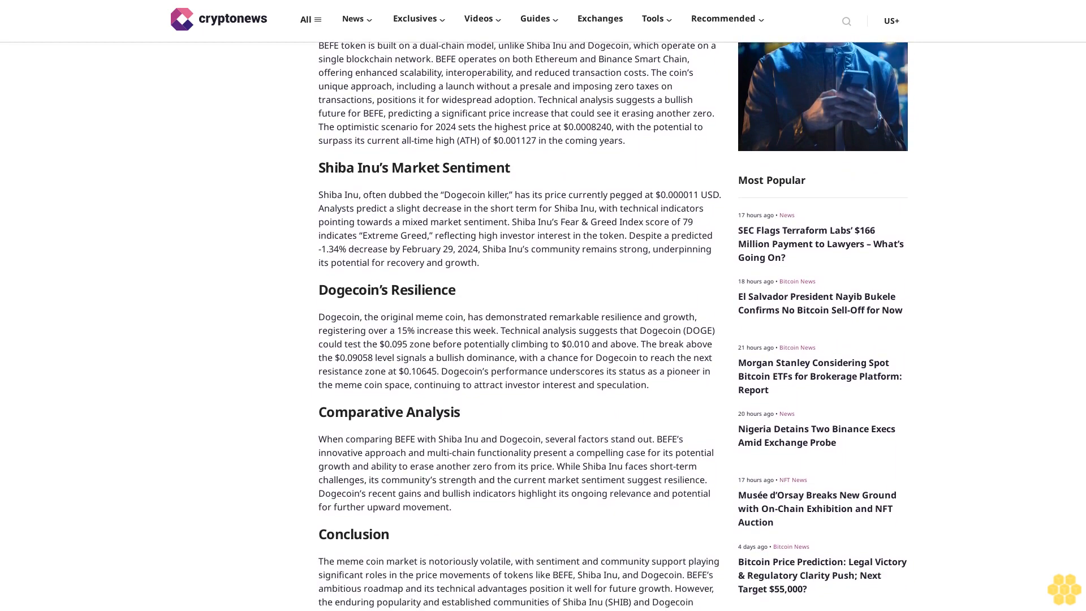
{"action": "scroll", "scroll_direction": "down", "scroll_amount": 3}
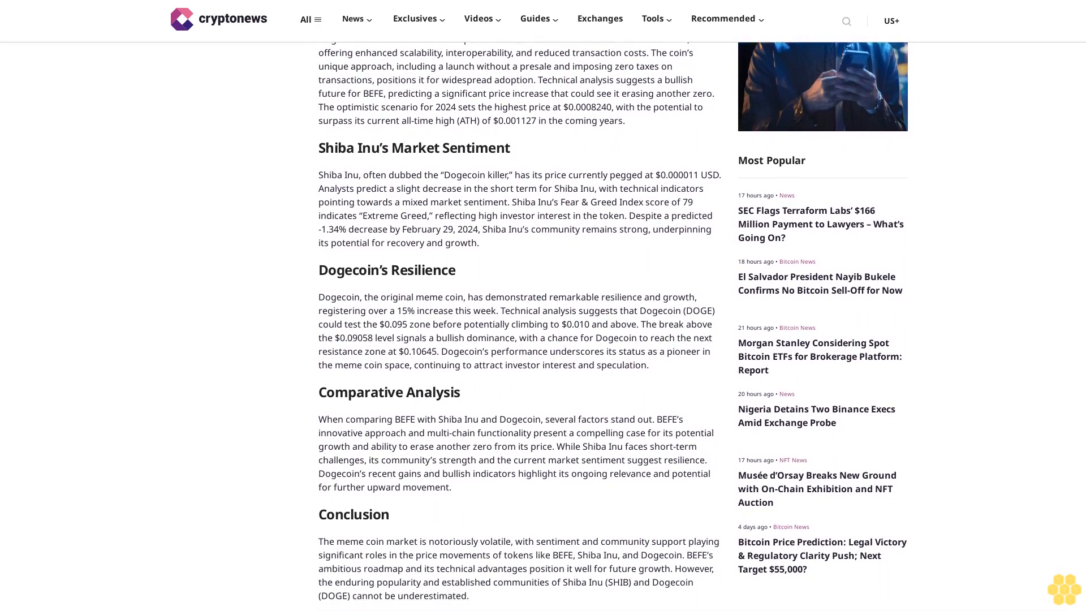
{"action": "scroll", "scroll_direction": "down", "scroll_amount": 3}
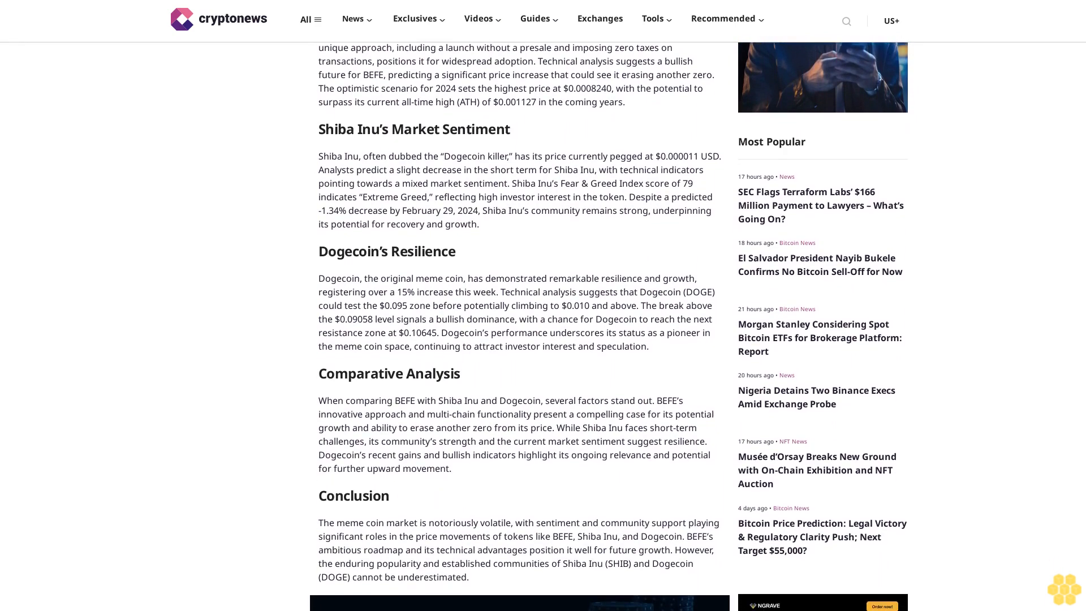
{"action": "scroll", "scroll_direction": "down", "scroll_amount": 3}
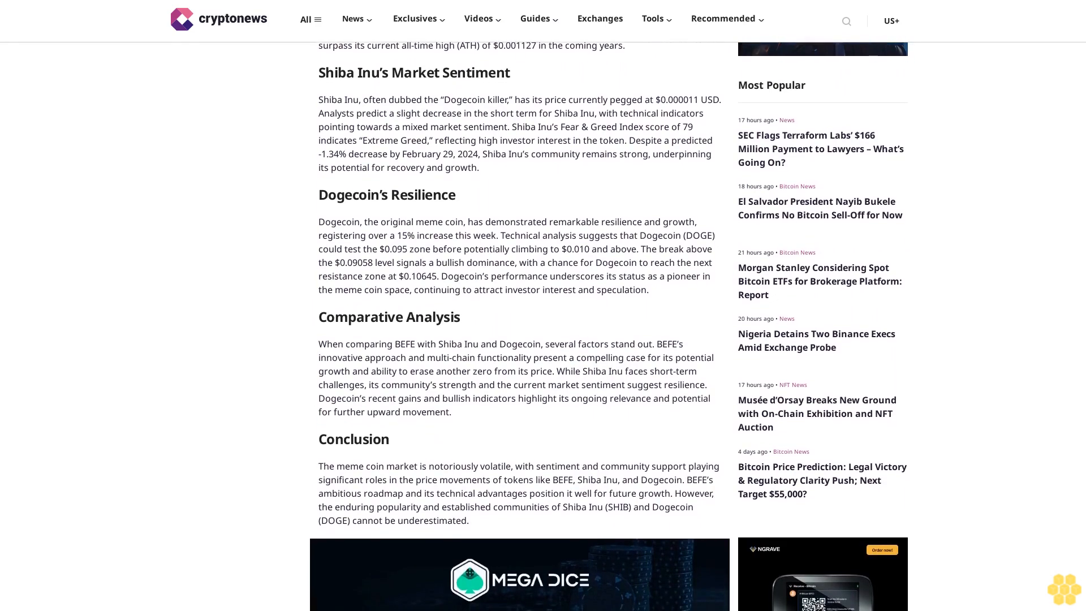
{"action": "scroll", "scroll_direction": "down", "scroll_amount": 3}
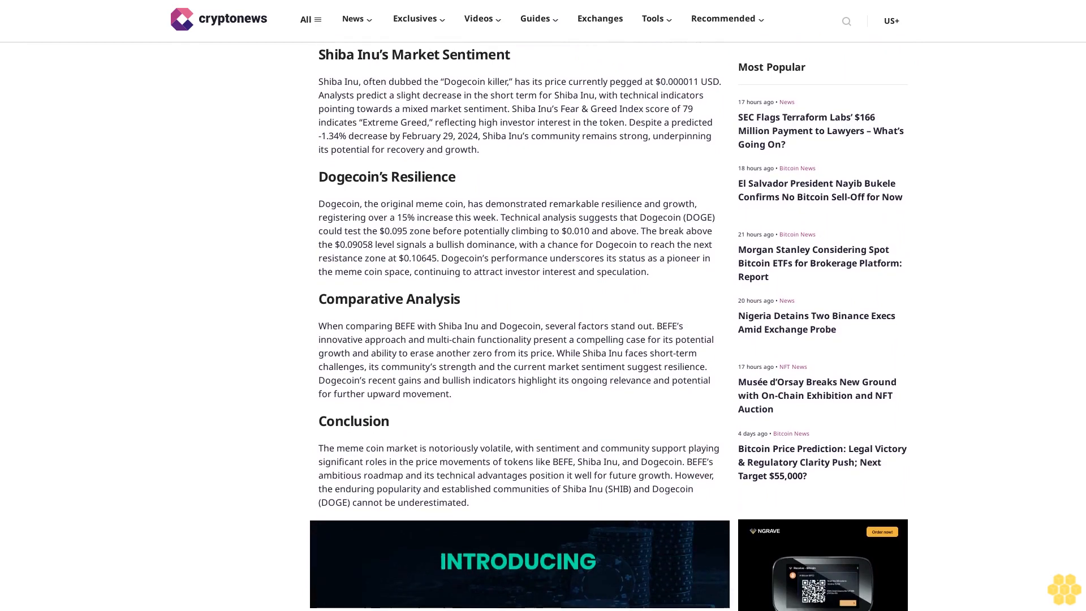
{"action": "scroll", "scroll_direction": "down", "scroll_amount": 3}
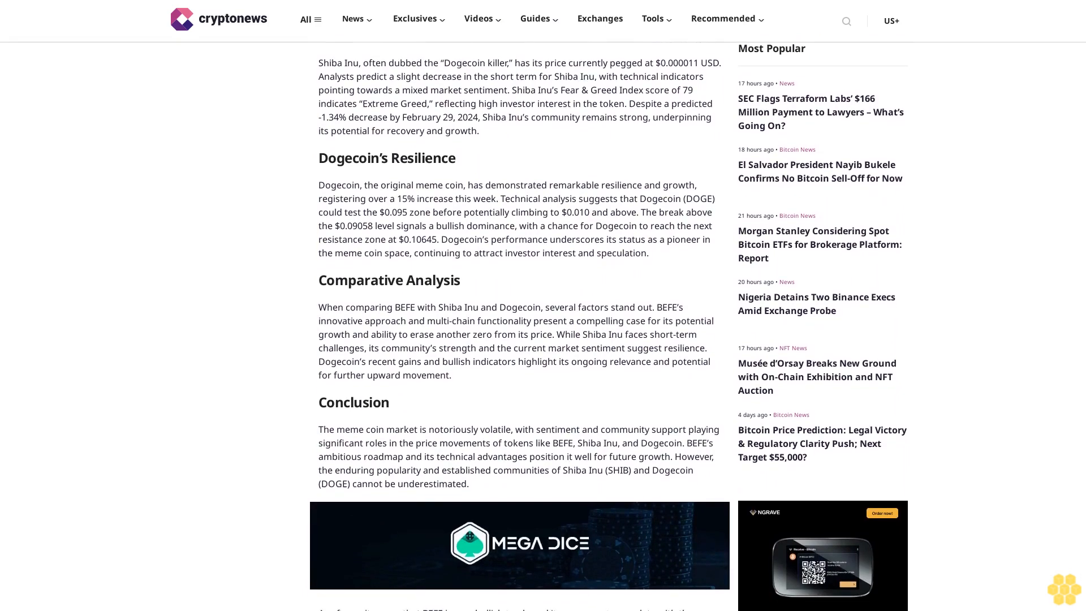
{"action": "scroll", "scroll_direction": "down", "scroll_amount": 3}
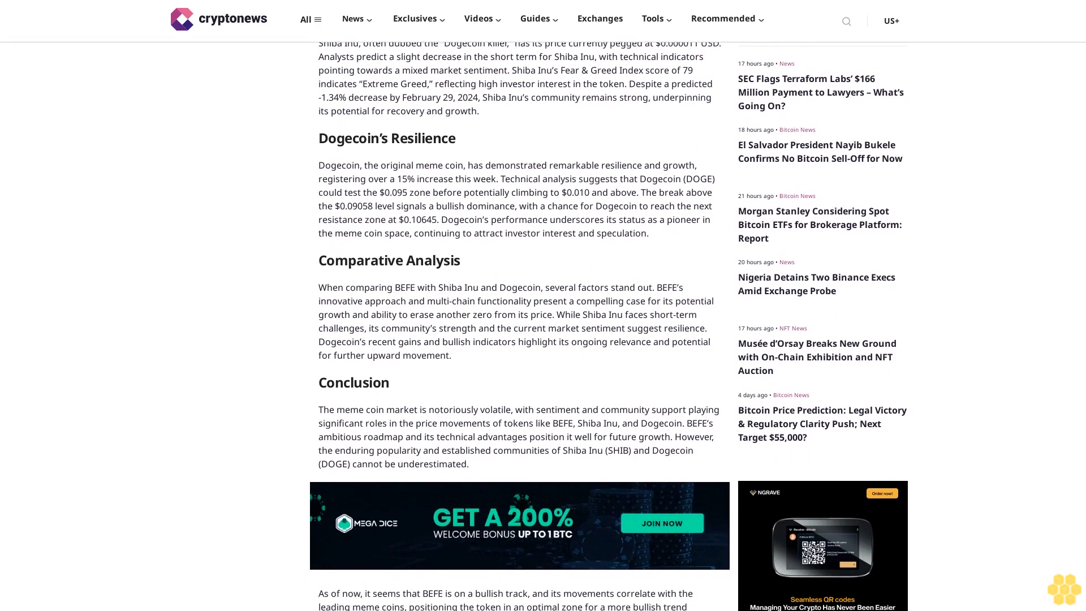
{"action": "scroll", "scroll_direction": "down", "scroll_amount": 3}
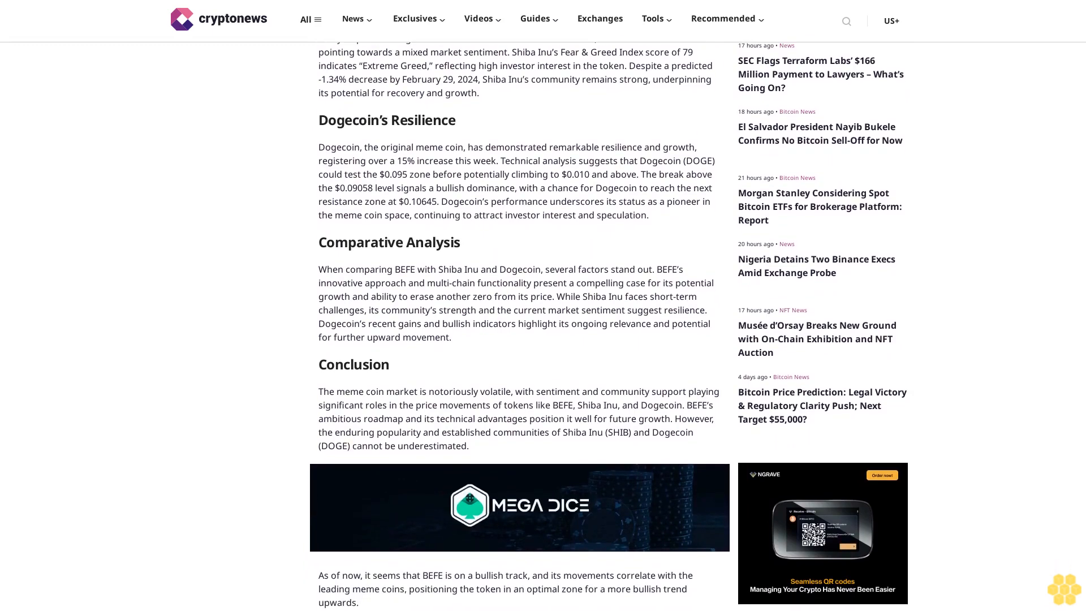
{"action": "scroll", "scroll_direction": "down", "scroll_amount": 3}
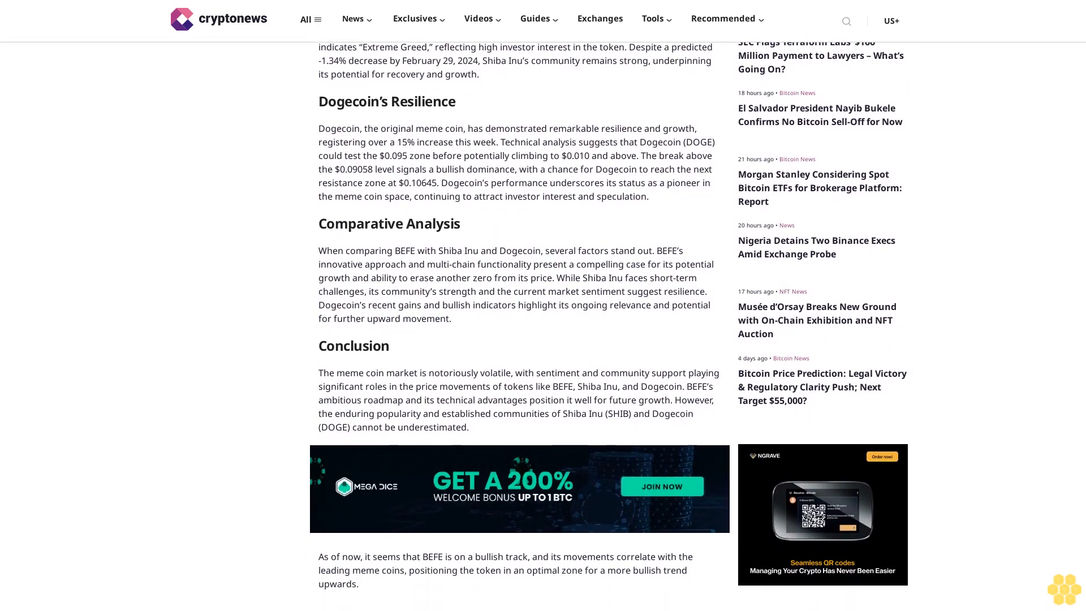
{"action": "scroll", "scroll_direction": "down", "scroll_amount": 3}
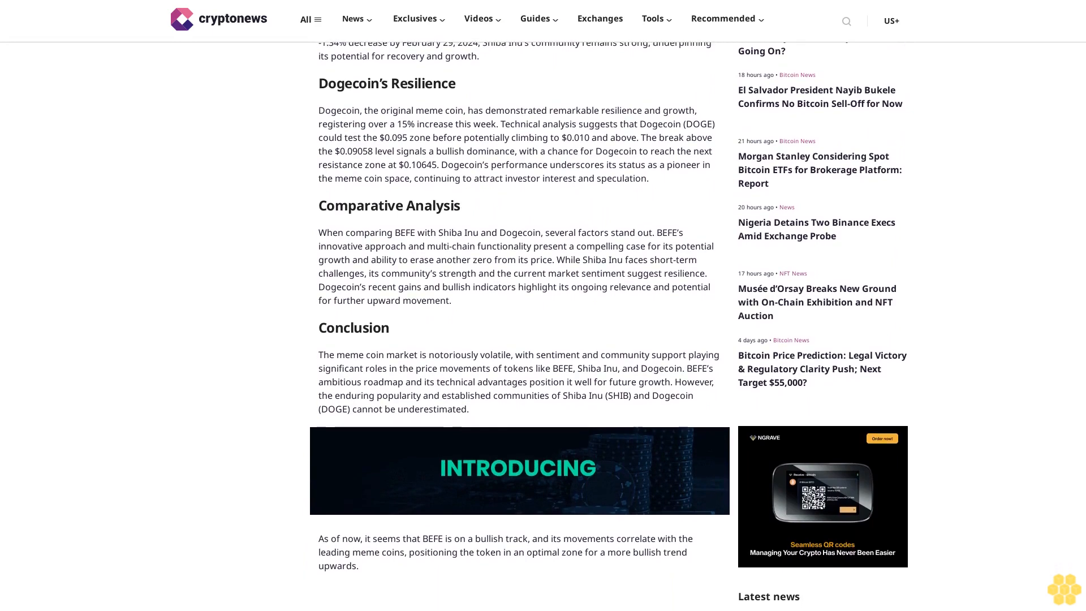
{"action": "scroll", "scroll_direction": "down", "scroll_amount": 3}
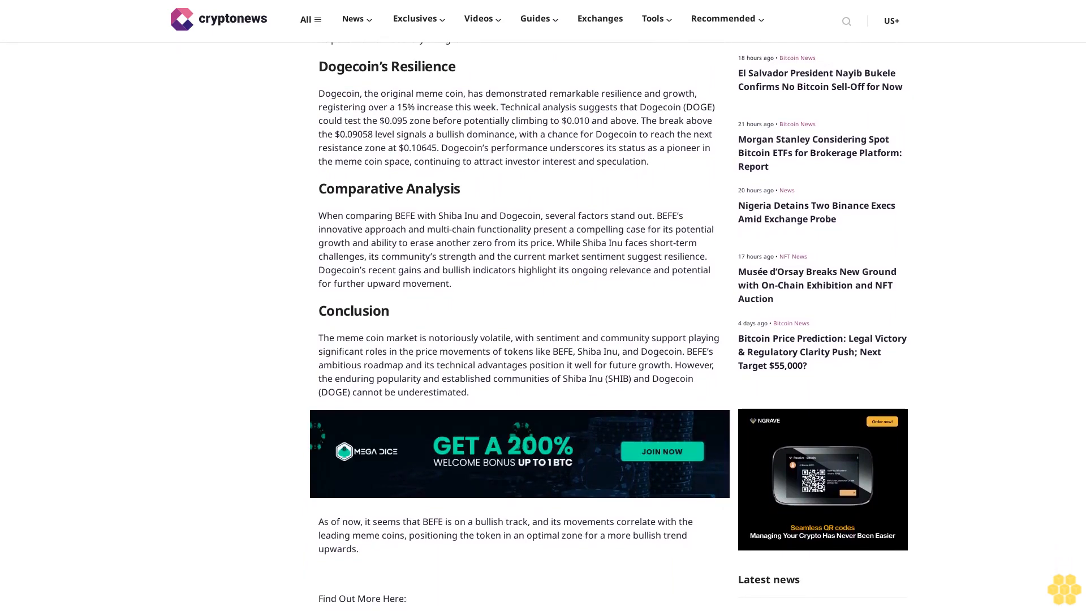
{"action": "scroll", "scroll_direction": "down", "scroll_amount": 3}
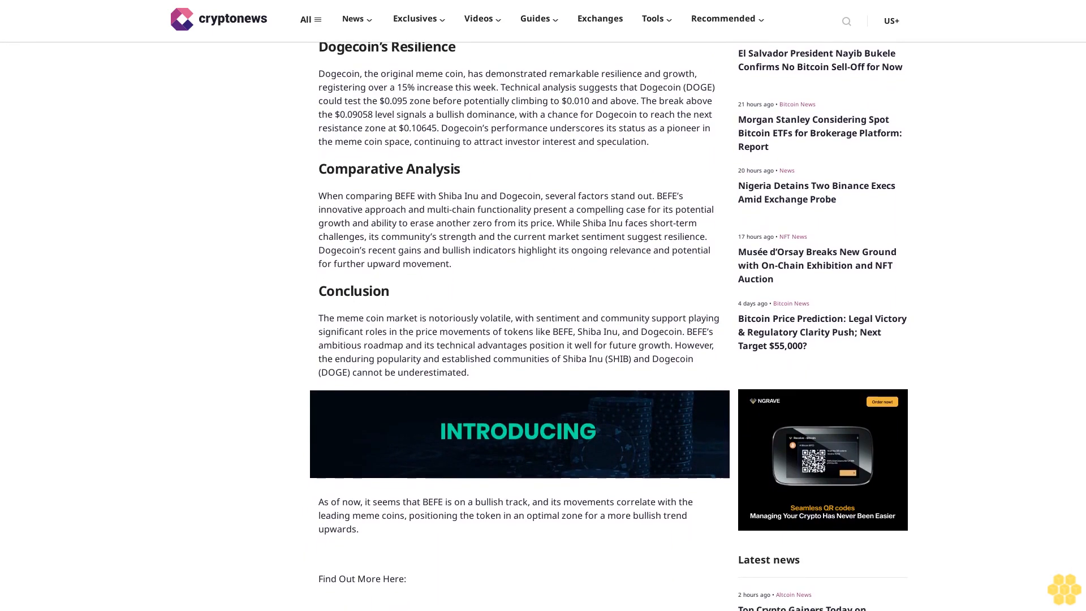
{"action": "scroll", "scroll_direction": "down", "scroll_amount": 3}
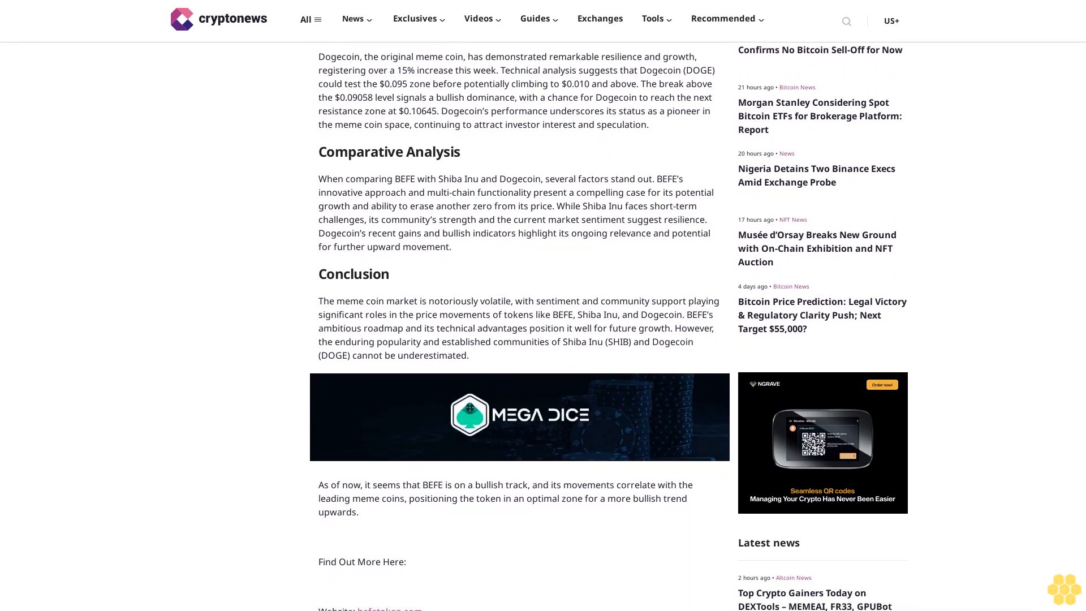
{"action": "scroll", "scroll_direction": "down", "scroll_amount": 3}
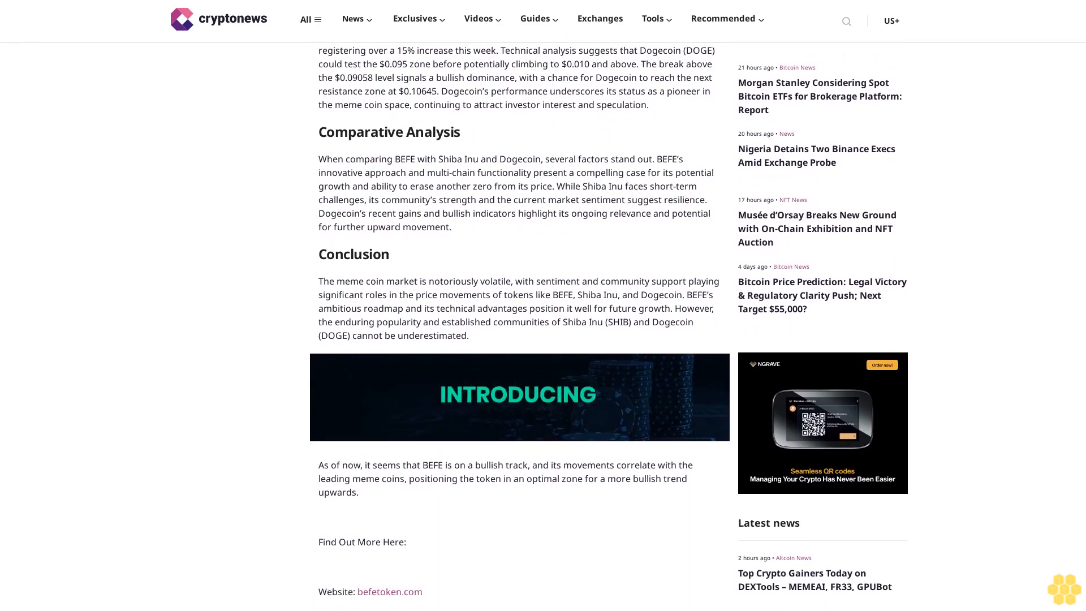
{"action": "scroll", "scroll_direction": "down", "scroll_amount": 3}
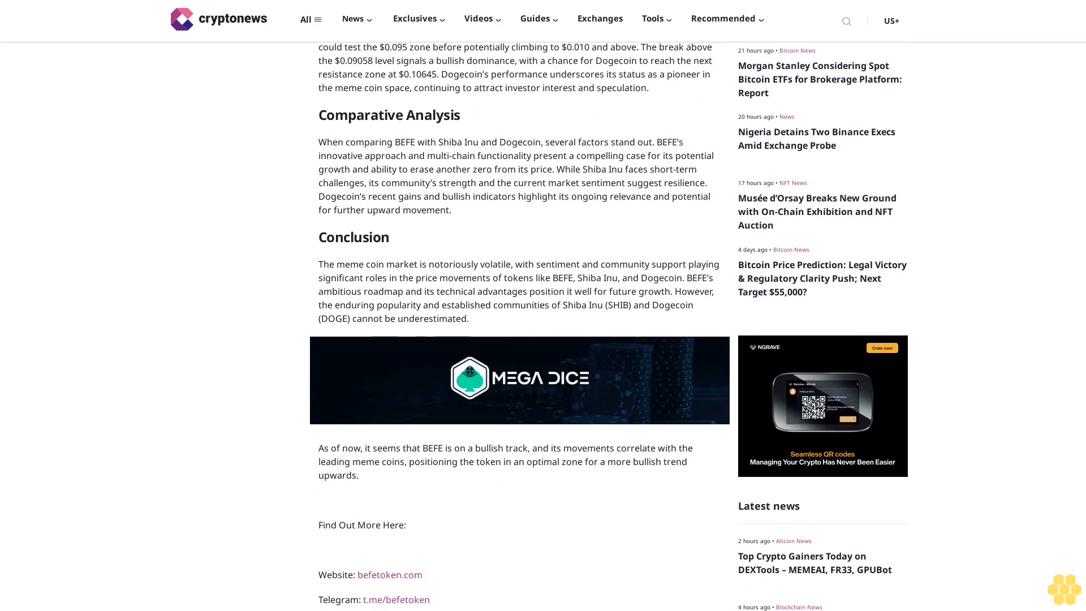
{"action": "scroll", "scroll_direction": "down", "scroll_amount": 3}
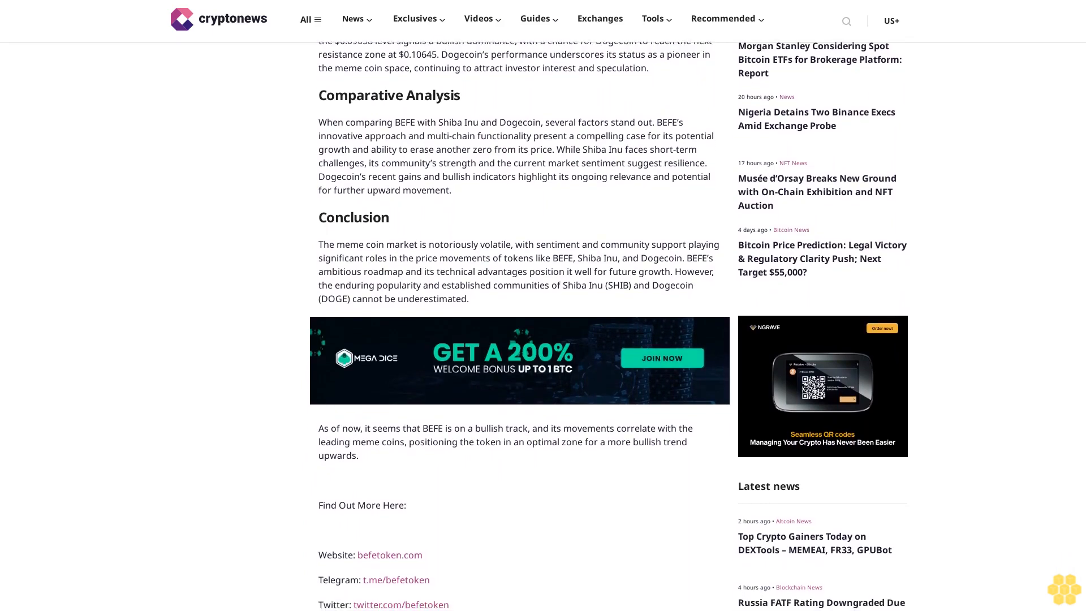
{"action": "scroll", "scroll_direction": "down", "scroll_amount": 3}
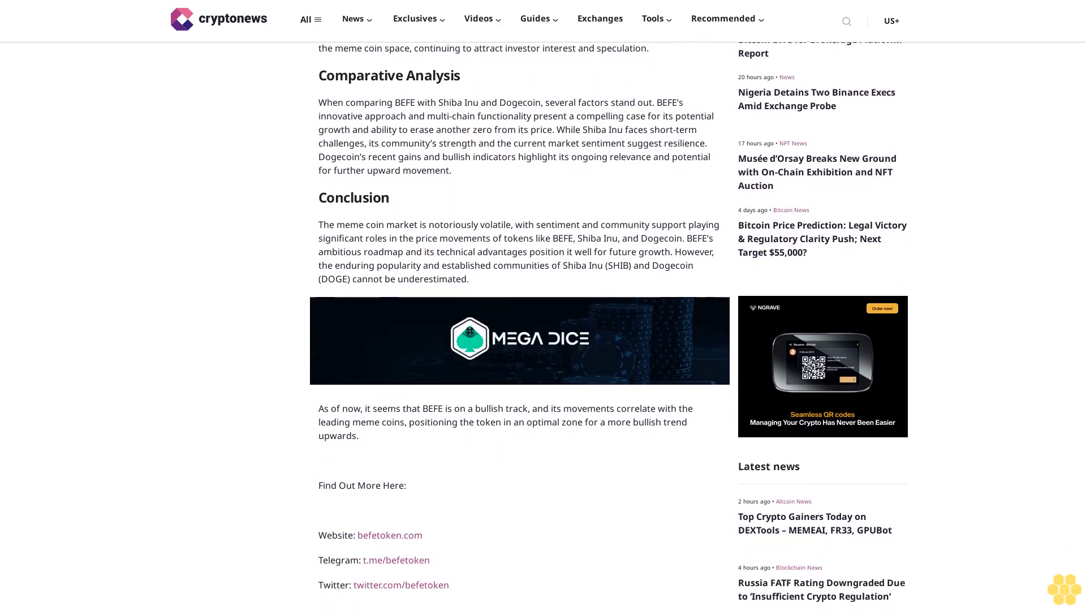
{"action": "scroll", "scroll_direction": "down", "scroll_amount": 3}
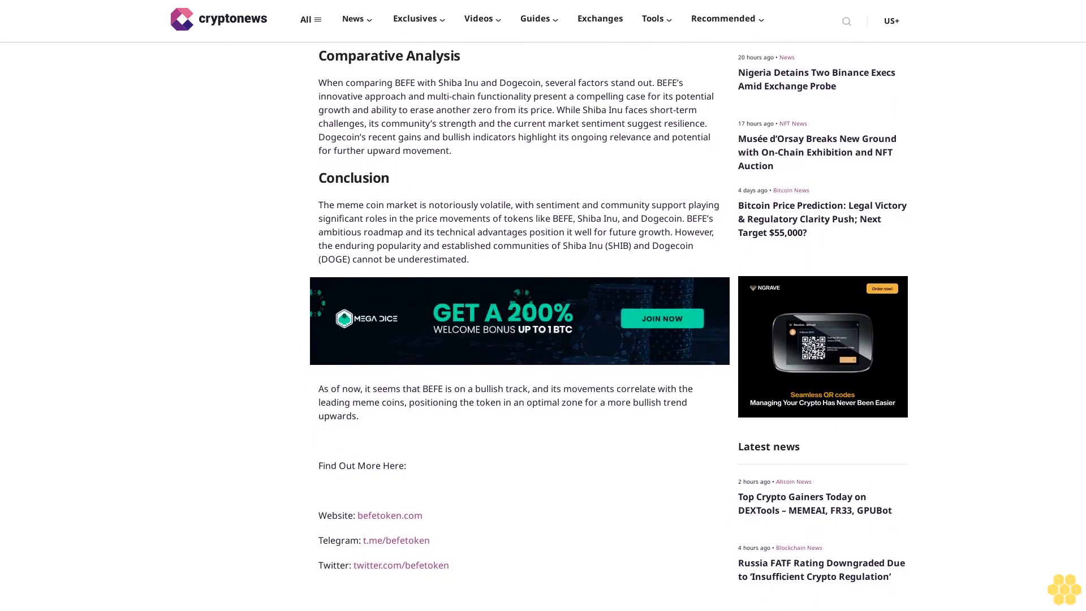
{"action": "scroll", "scroll_direction": "down", "scroll_amount": 3}
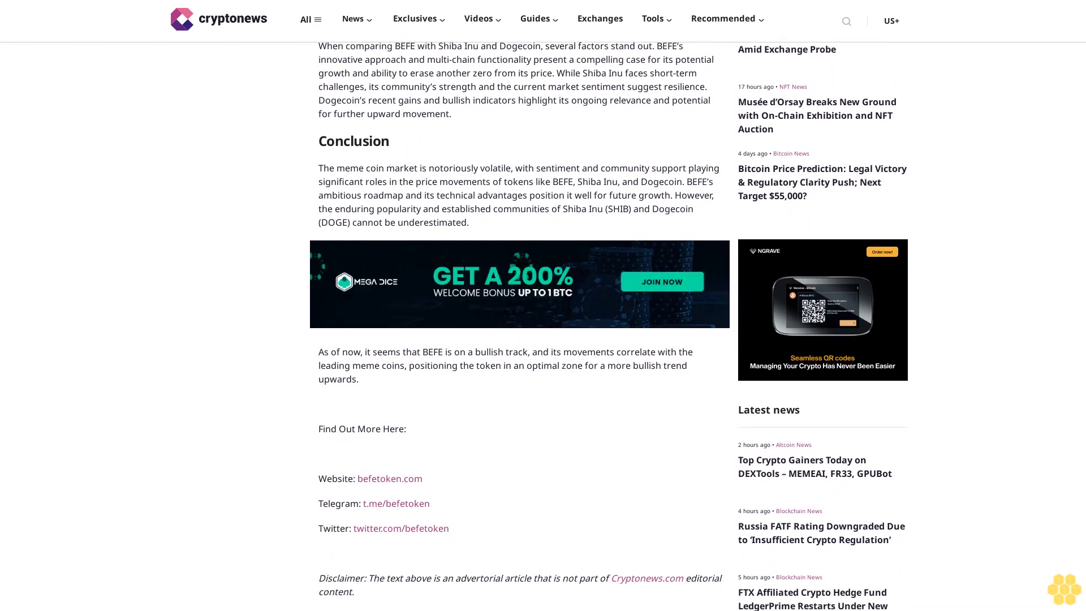
{"action": "scroll", "scroll_direction": "down", "scroll_amount": 3}
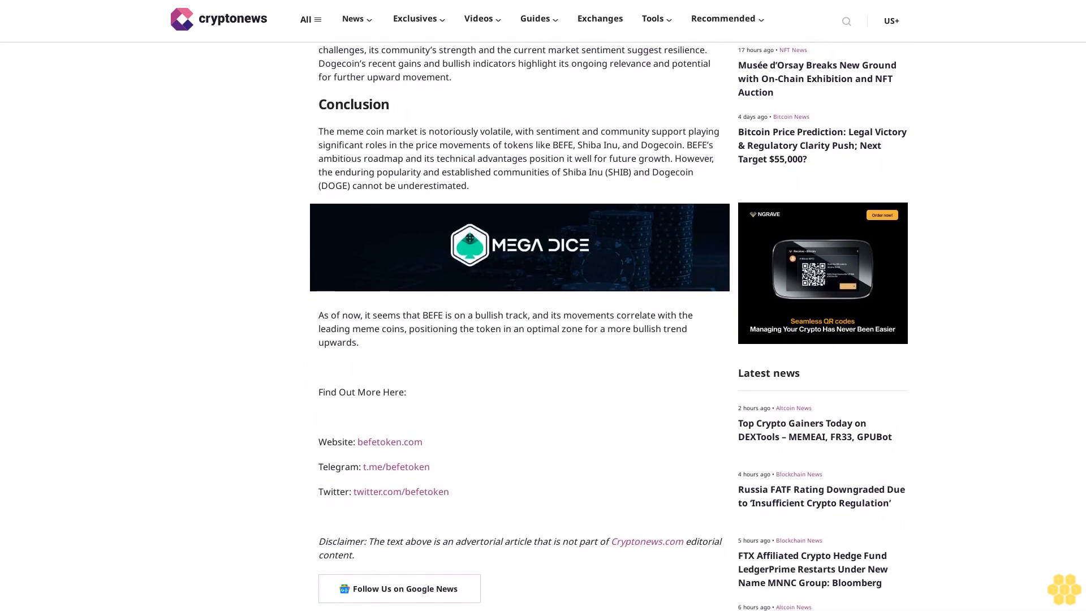
{"action": "scroll", "scroll_direction": "down", "scroll_amount": 3}
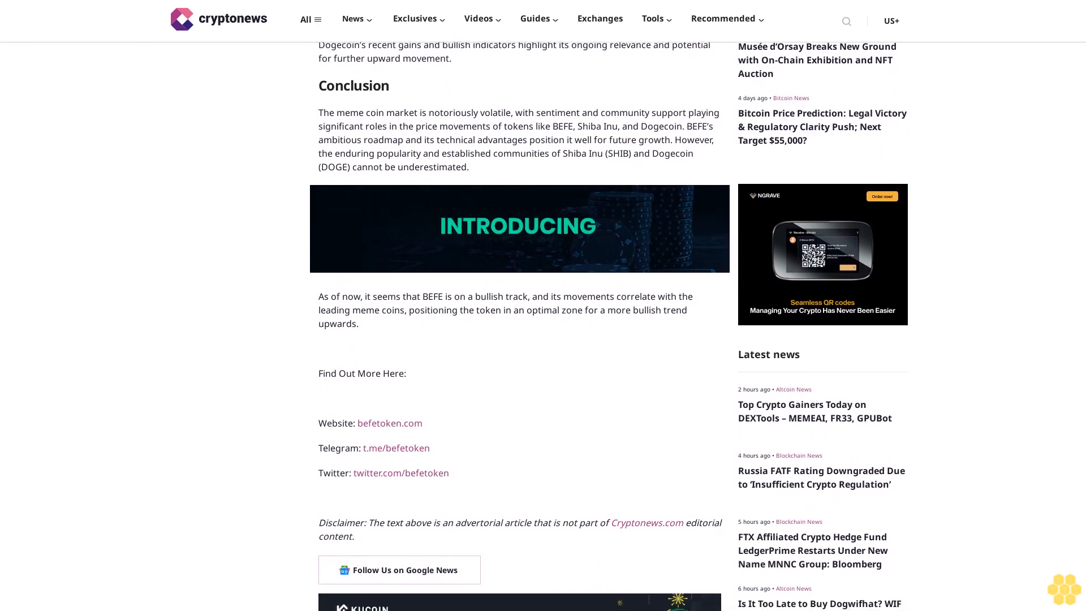
{"action": "scroll", "scroll_direction": "down", "scroll_amount": 3}
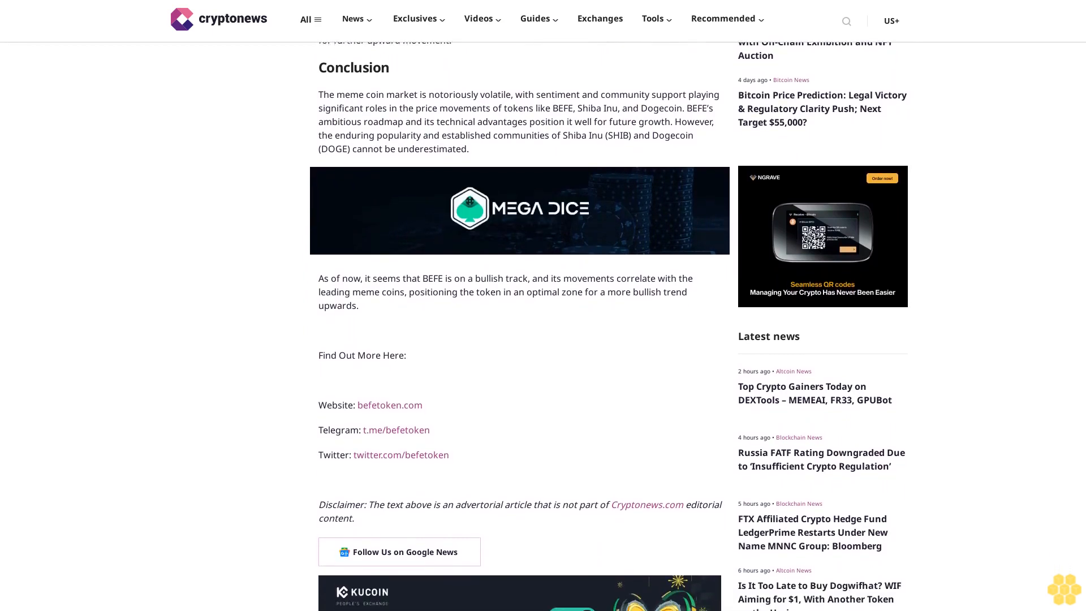
{"action": "scroll", "scroll_direction": "down", "scroll_amount": 3}
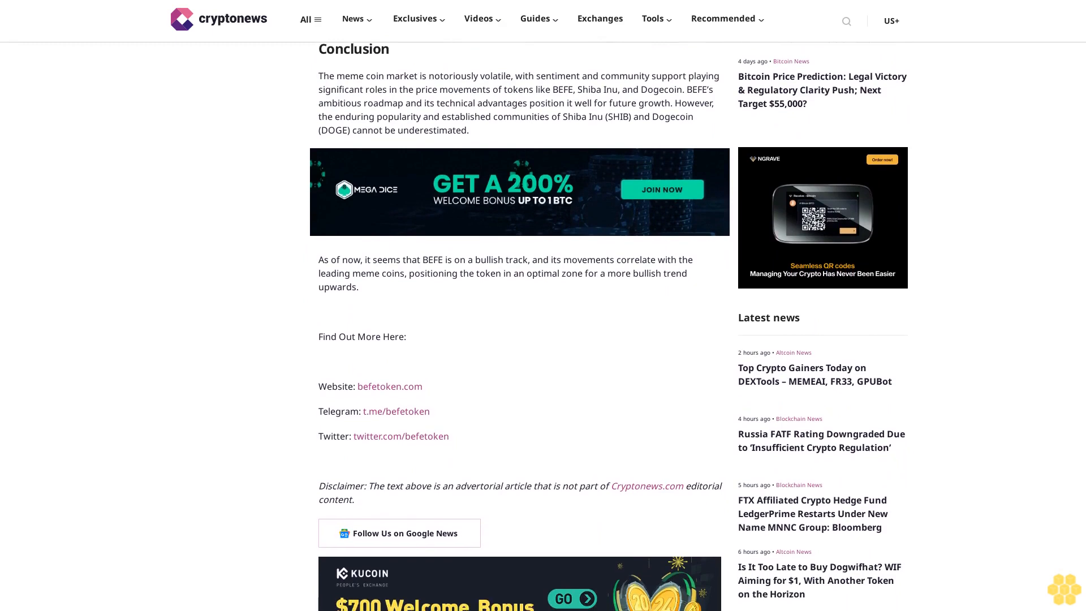
{"action": "scroll", "scroll_direction": "down", "scroll_amount": 3}
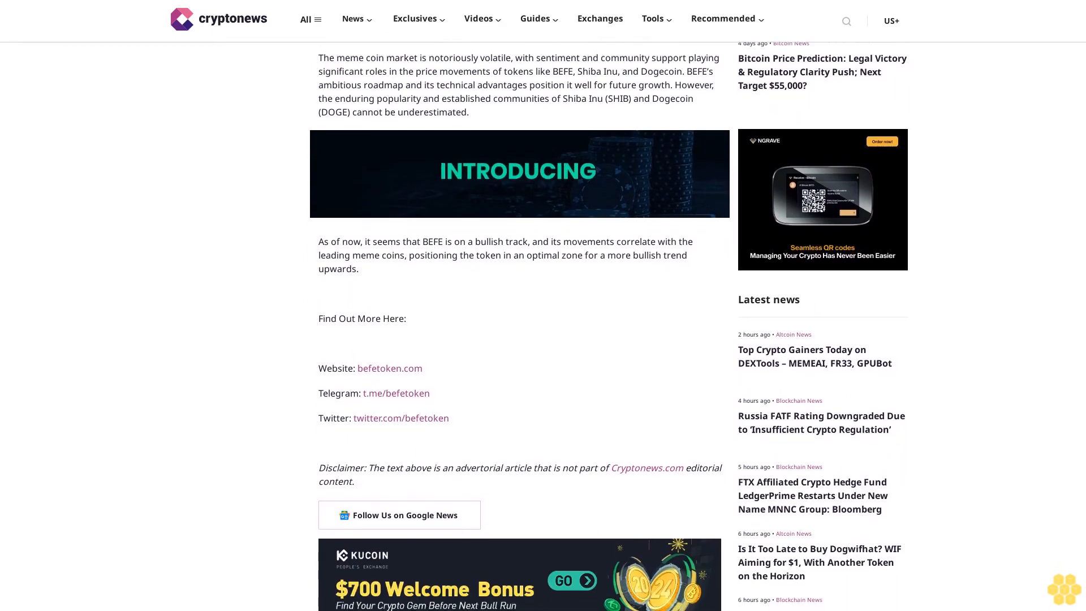
{"action": "scroll", "scroll_direction": "down", "scroll_amount": 3}
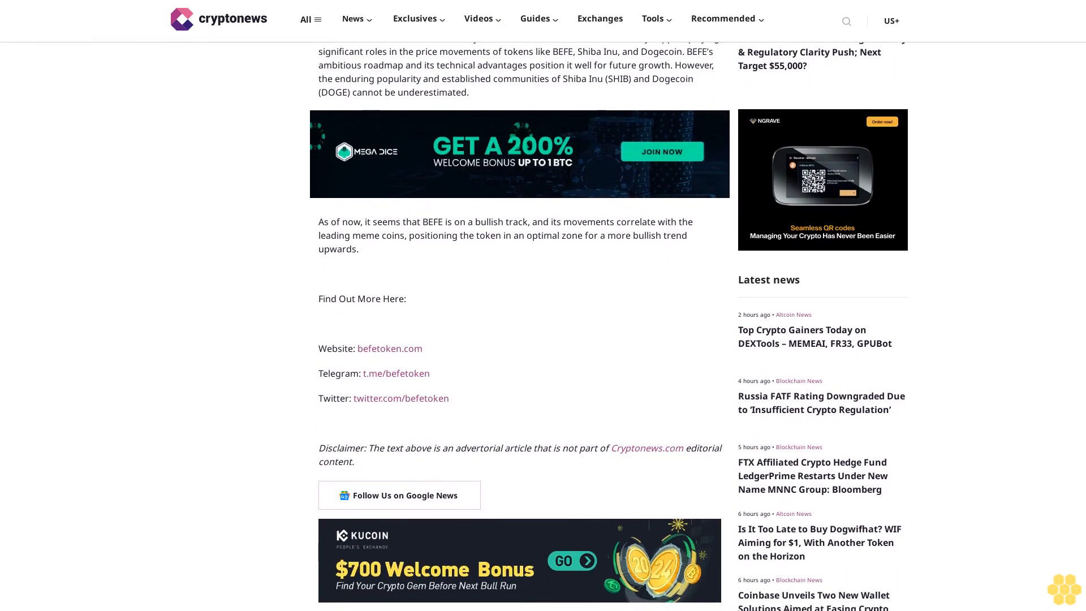
{"action": "scroll", "scroll_direction": "down", "scroll_amount": 3}
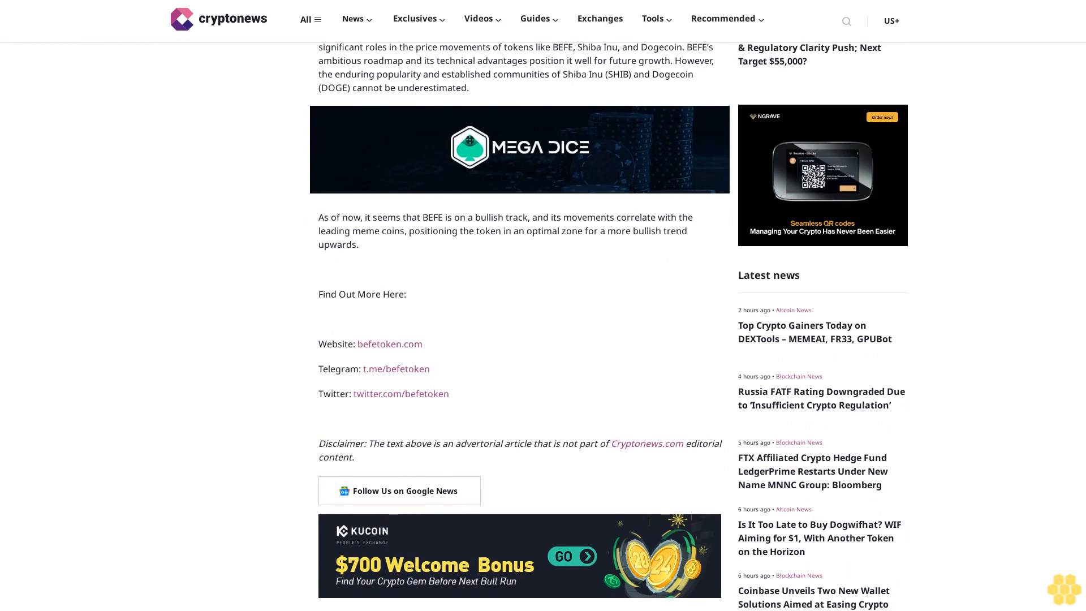